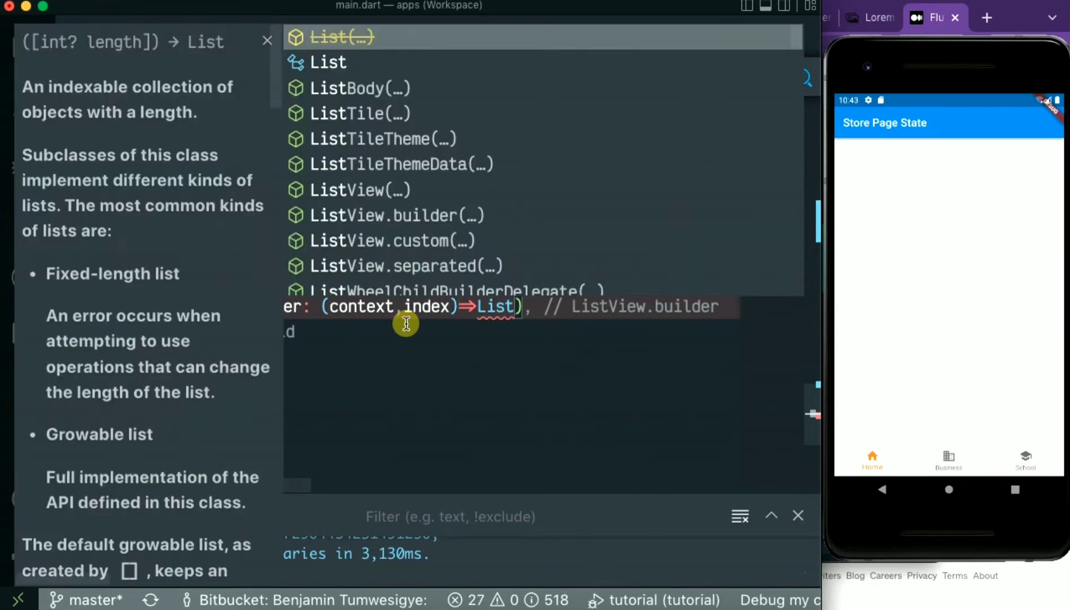
Step: Return a ListTile whose title is Text(' Itme ${index +1}') for each item
click(379, 139)
text(title: Text(''))
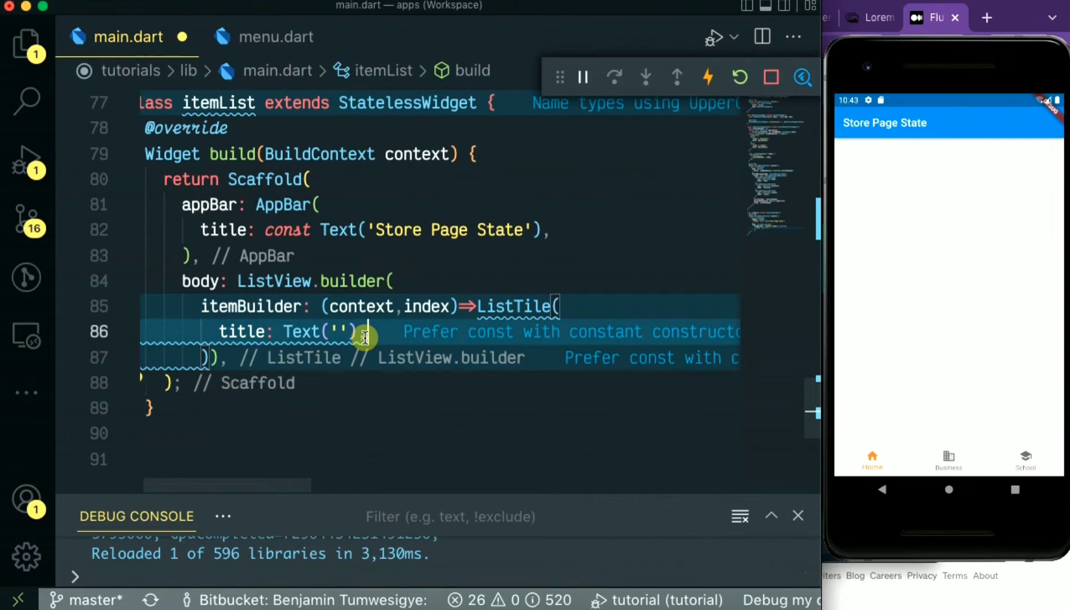
click(344, 331)
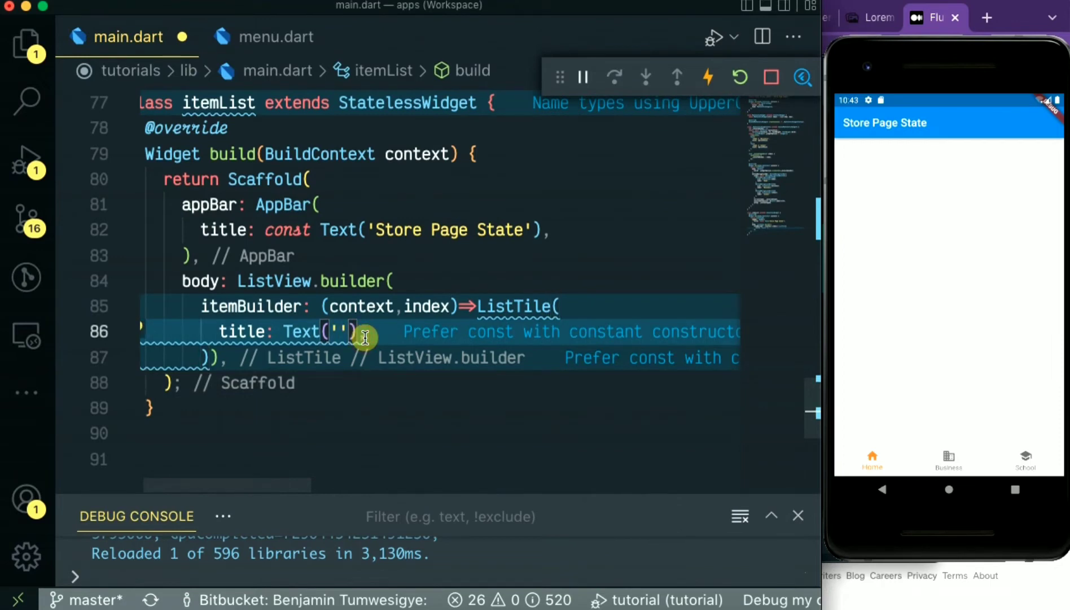
text(Item)
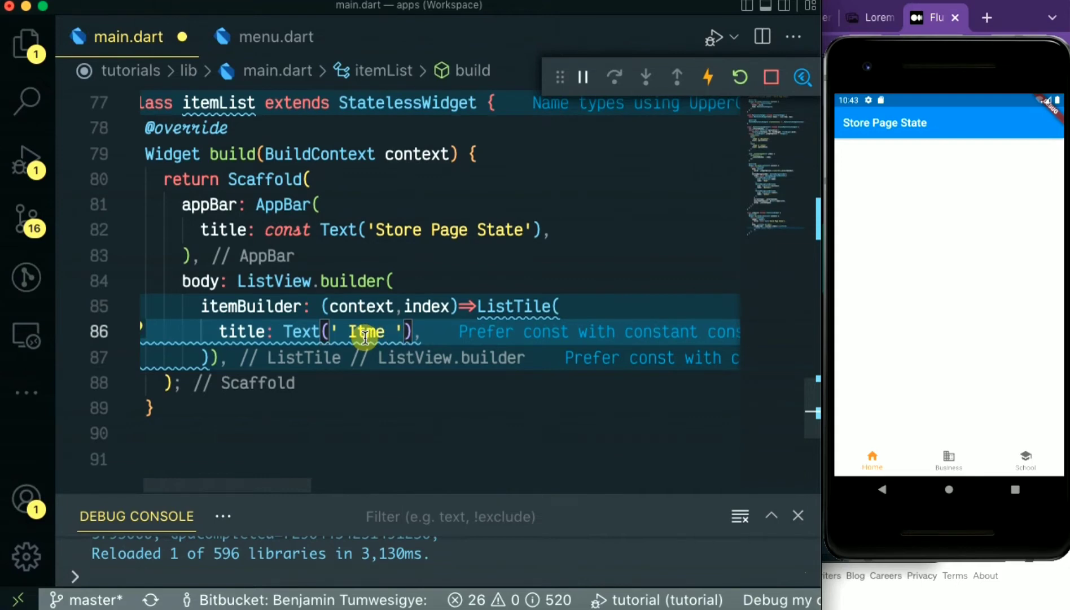
text(${})
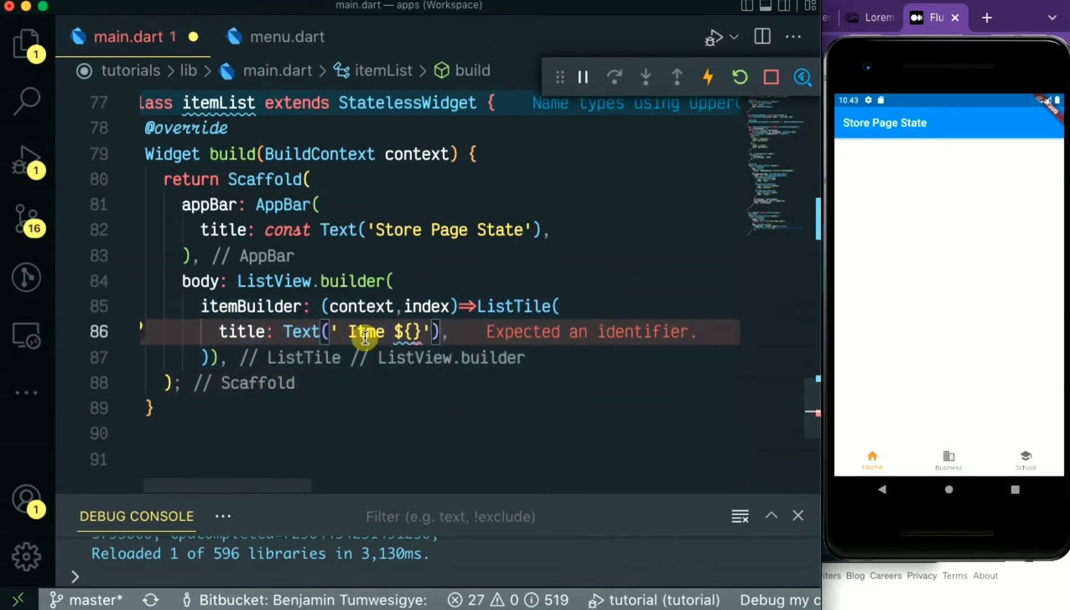
text(index)
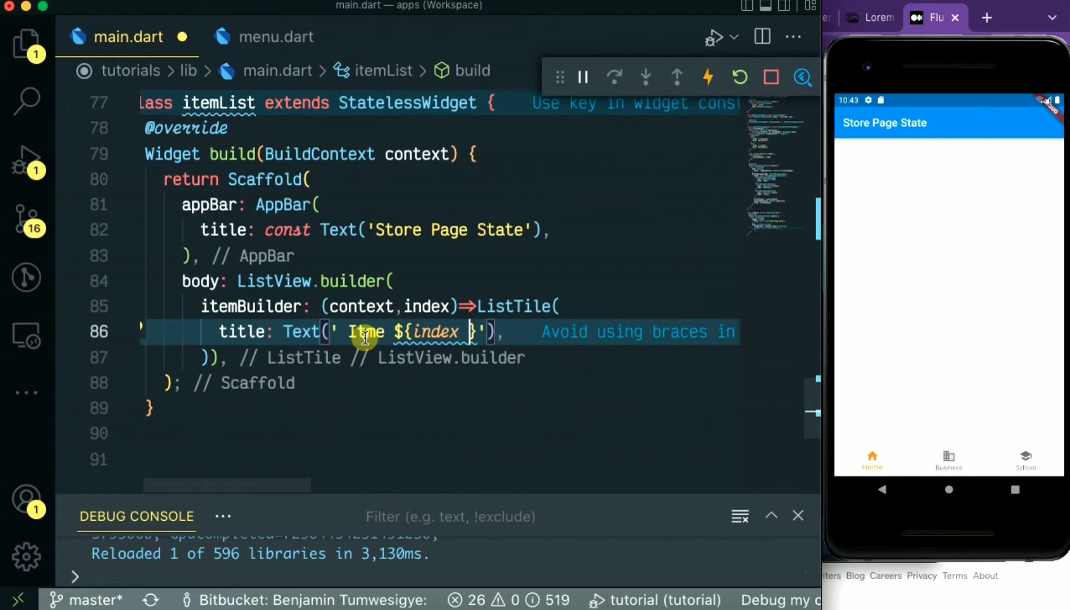
text(+1)
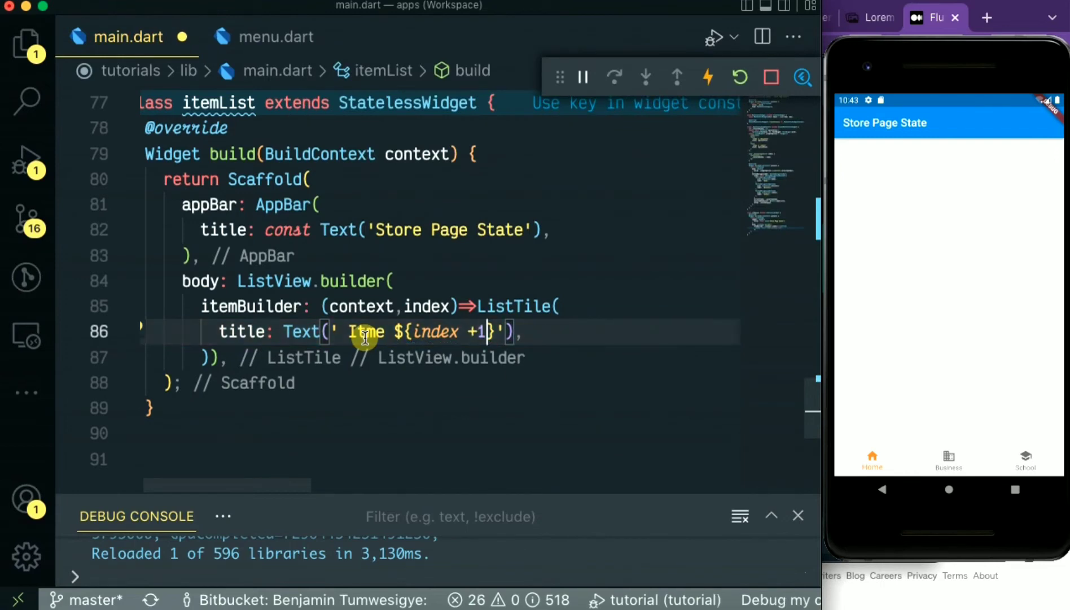
mouse_move(424, 290)
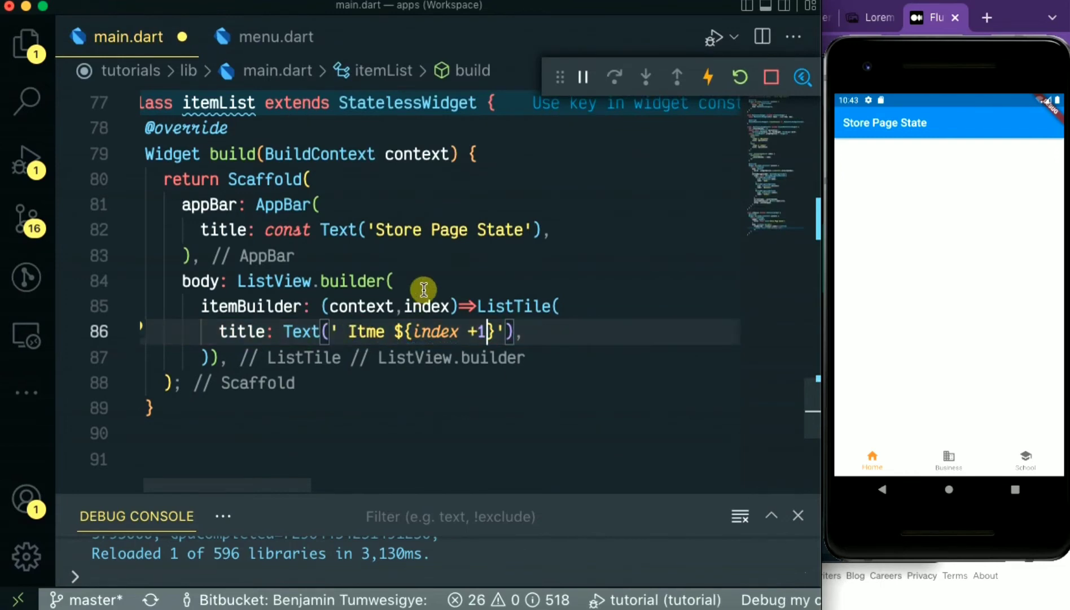
Step: Give the ListView.builder an itemCount of 50
text(itemCount: ,)
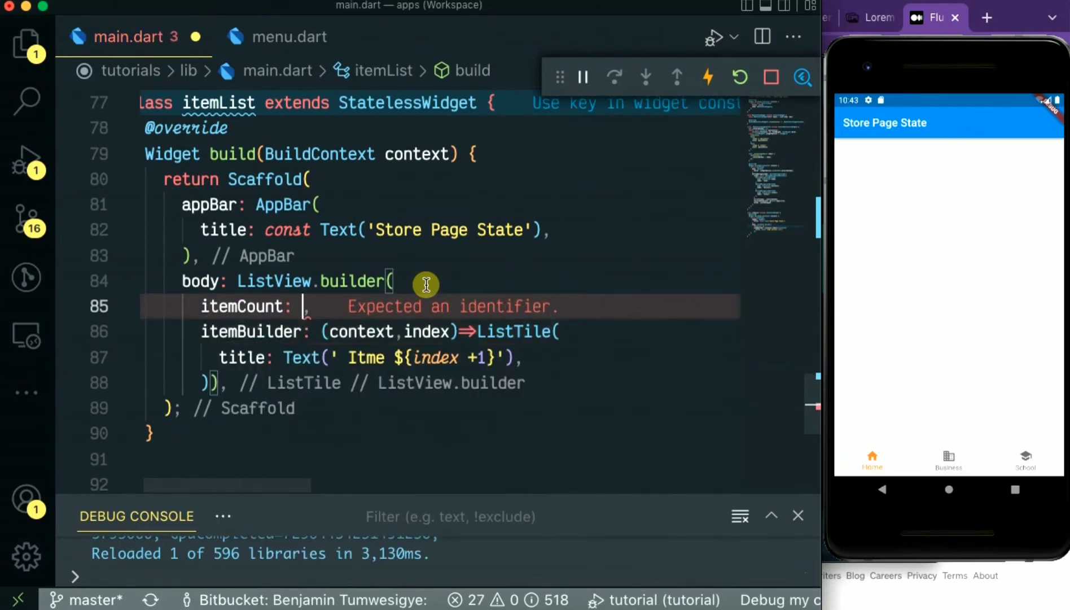
text(5,)
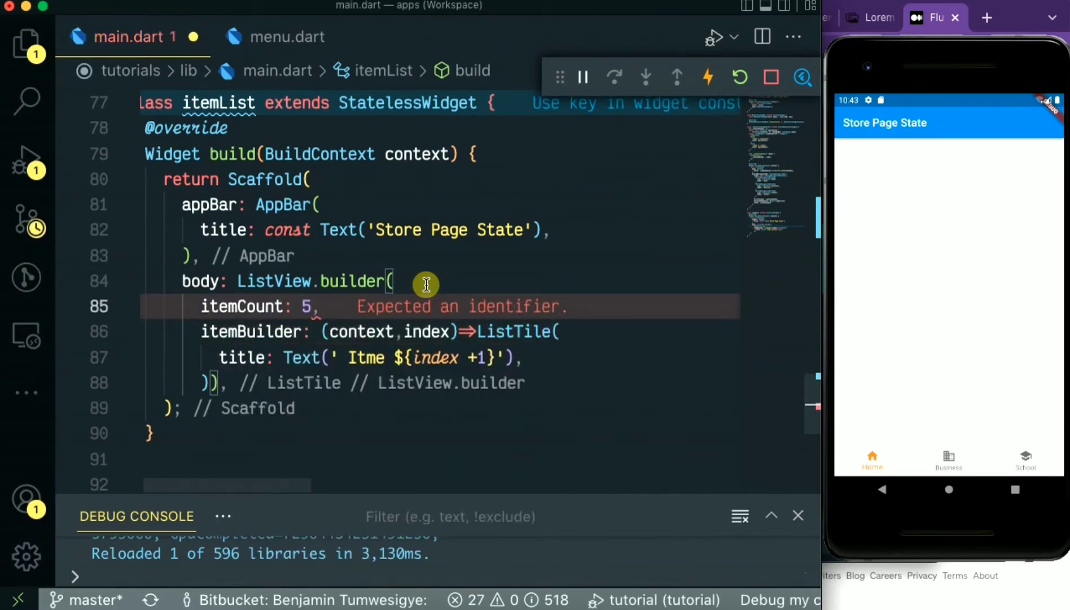
text(0)
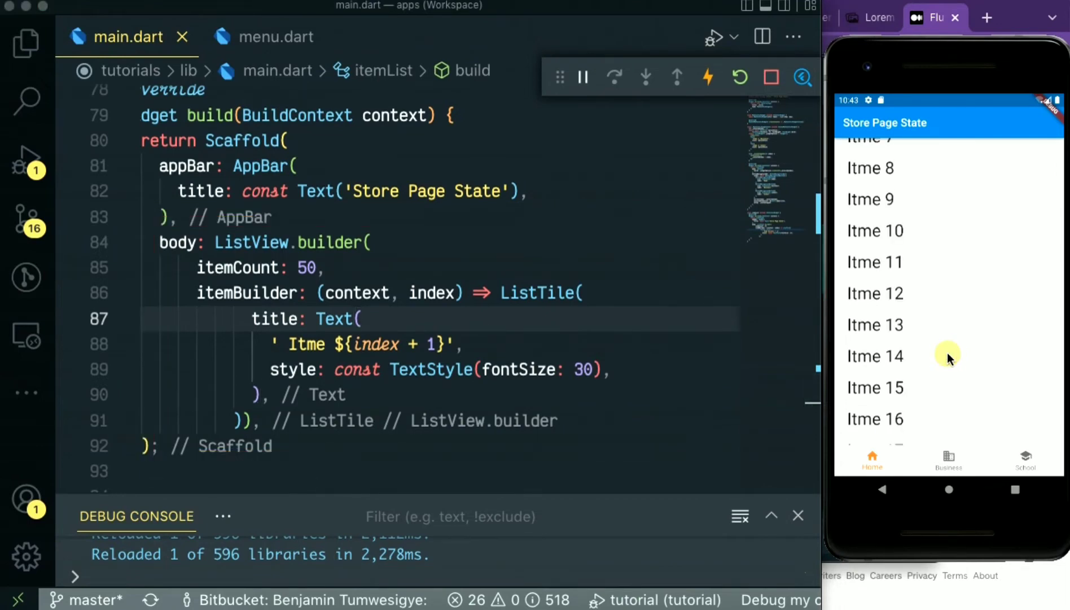
Step: Scroll the running app's Home list down to around Itme 17–26
scroll(down, 3)
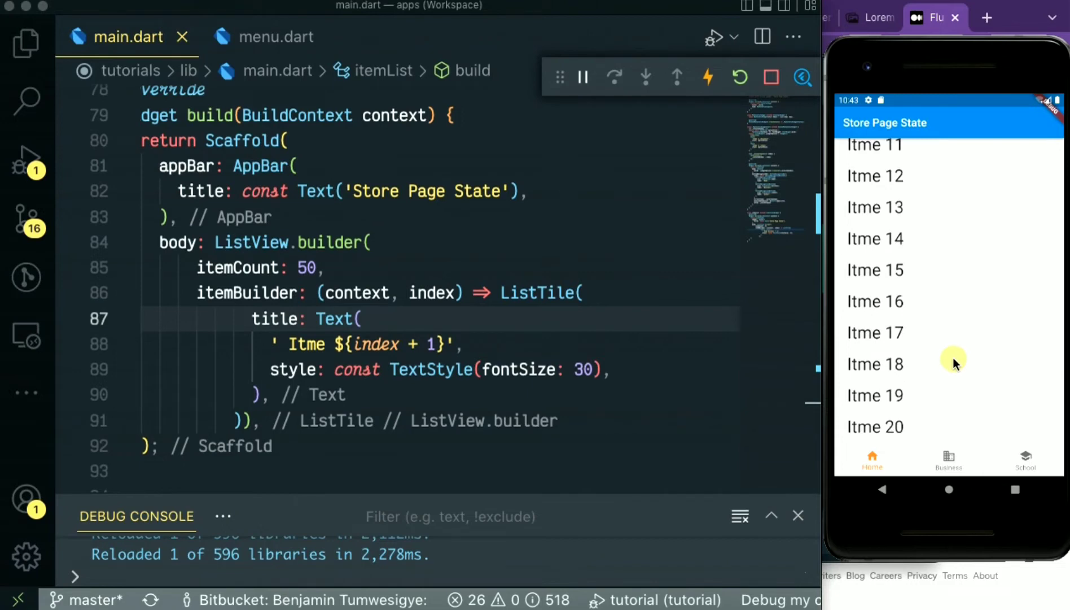
scroll(down, 3)
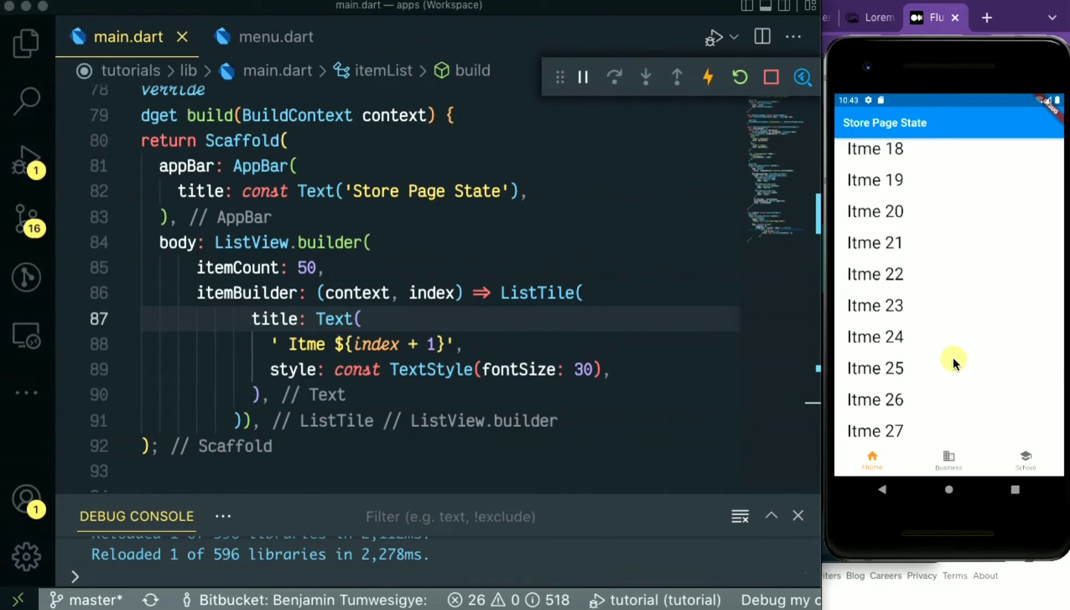
scroll(down, 3)
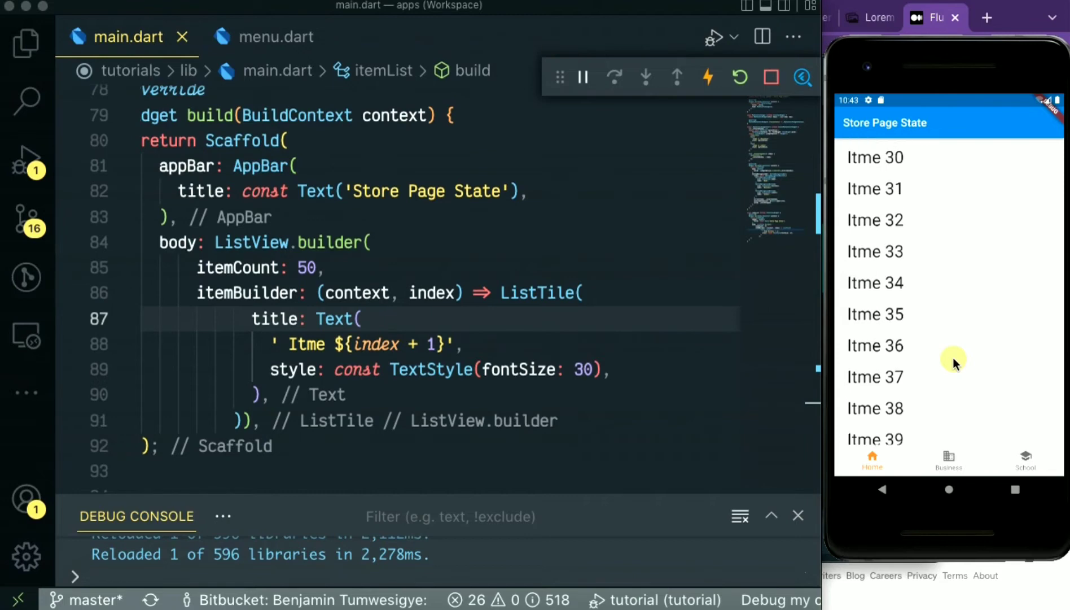
scroll(down, 3)
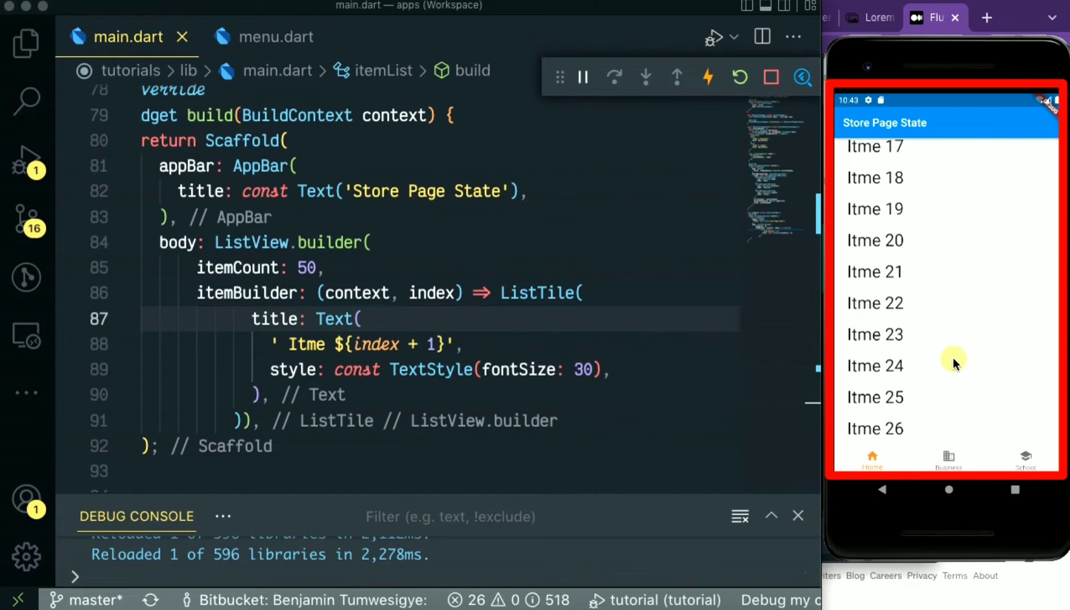
mouse_move(949, 454)
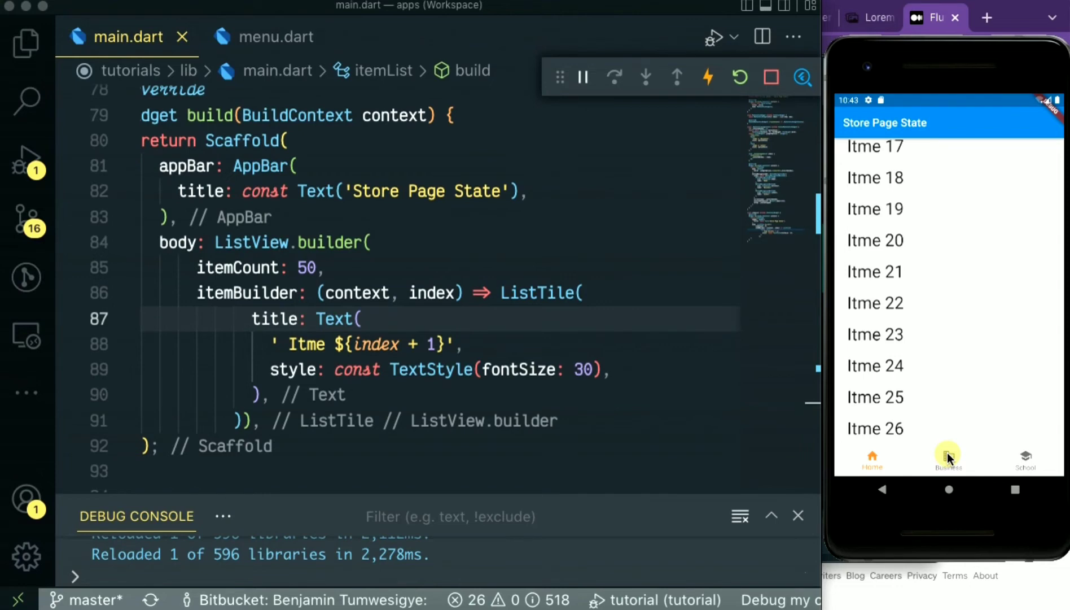
Step: Visit Business and return to Home twice, seeing the list reset to Itme 1 each time
click(946, 457)
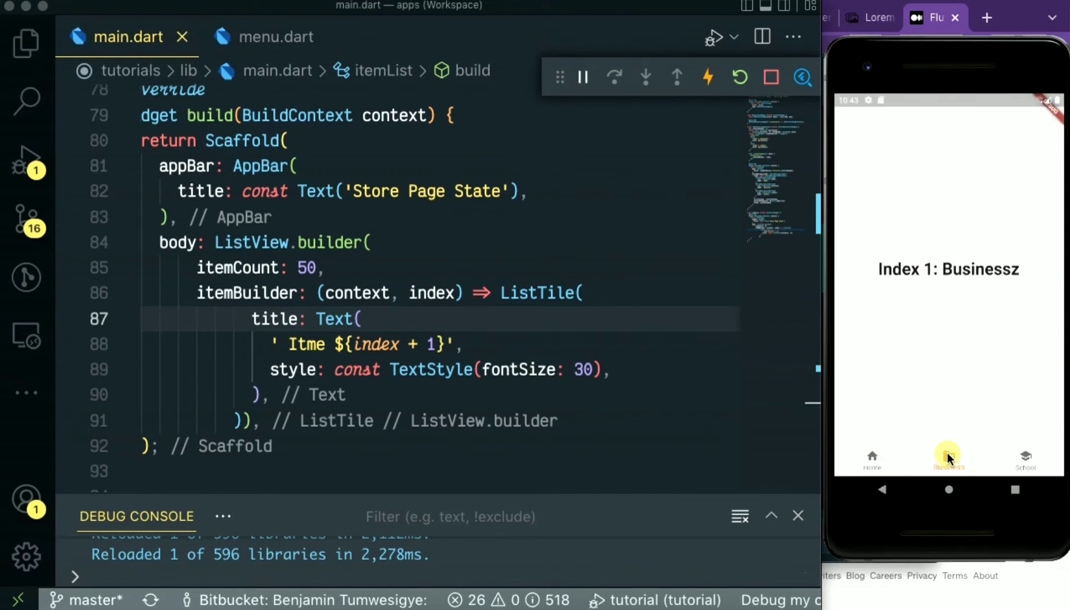
mouse_move(856, 460)
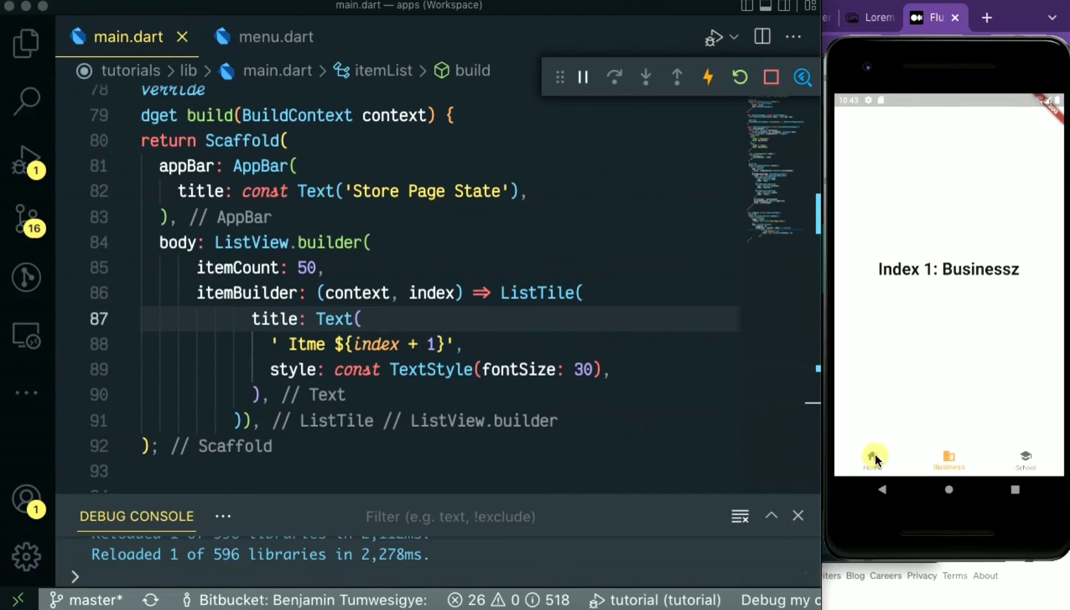
click(873, 457)
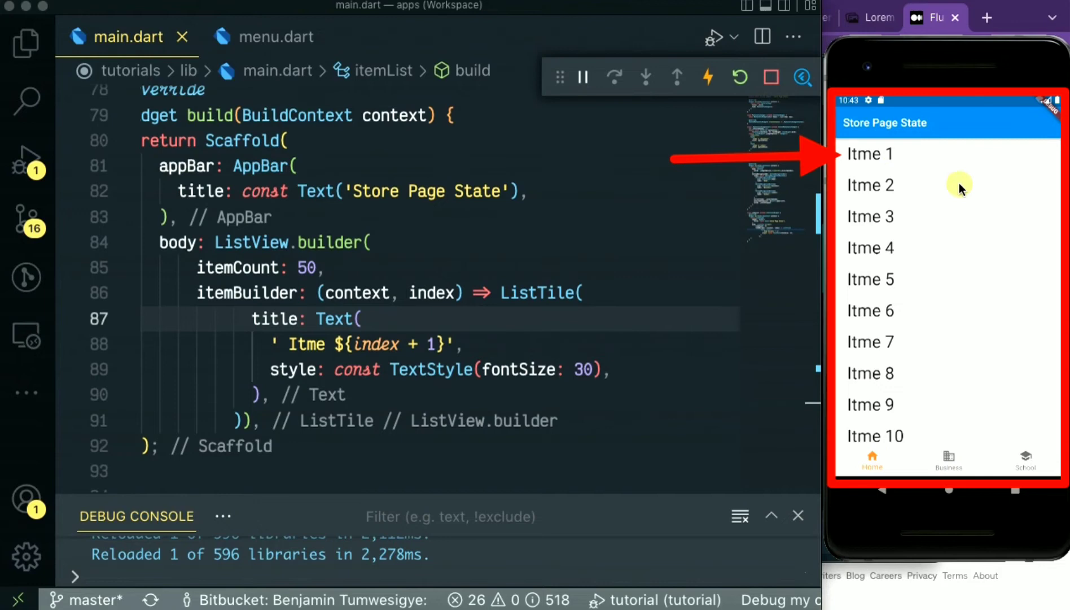
scroll(down, 3)
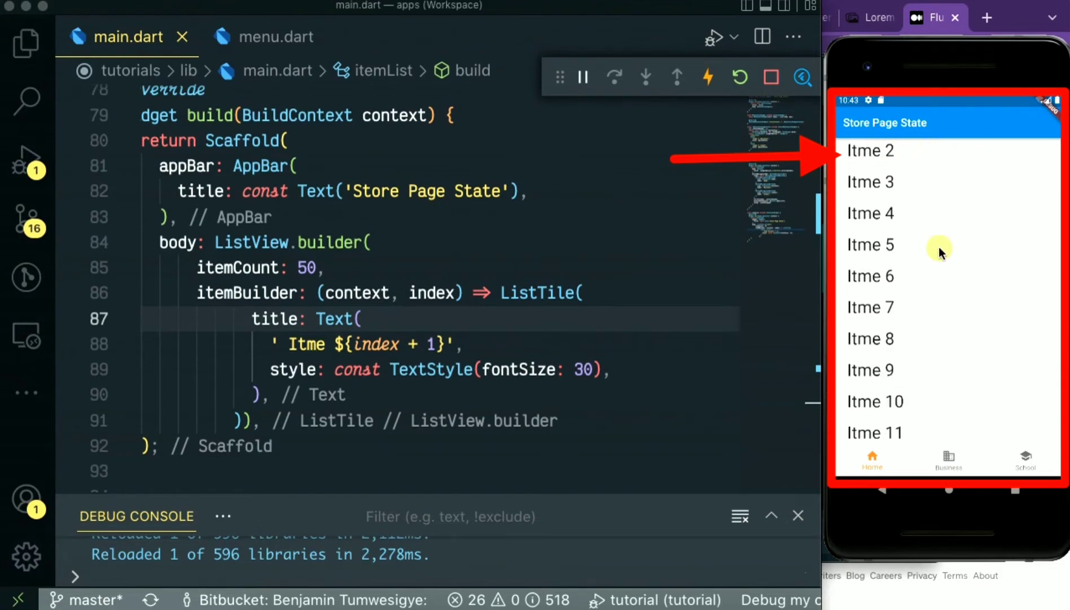
scroll(down, 3)
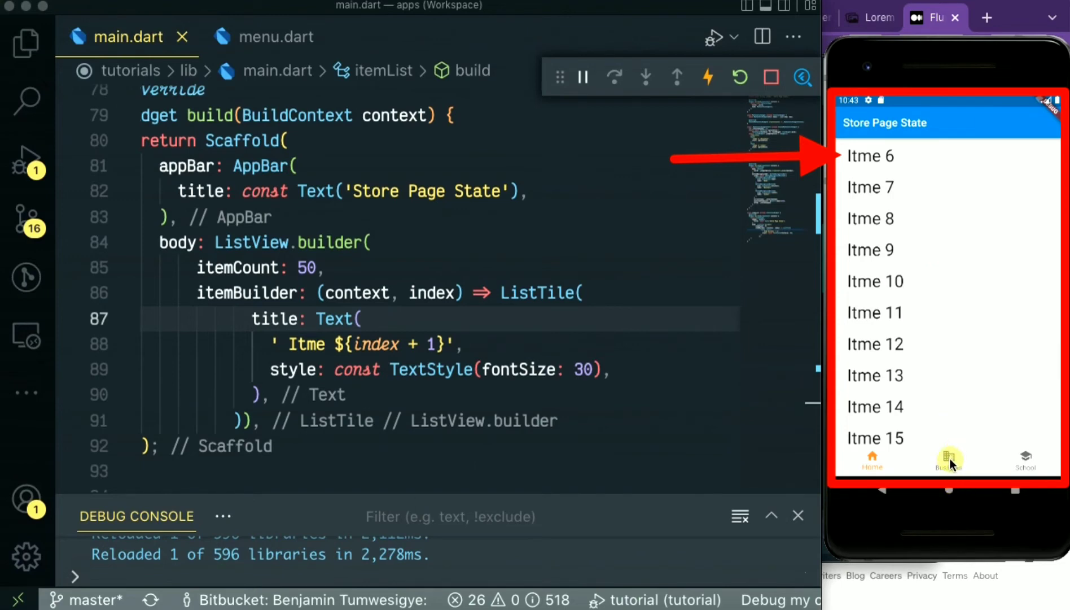
click(948, 457)
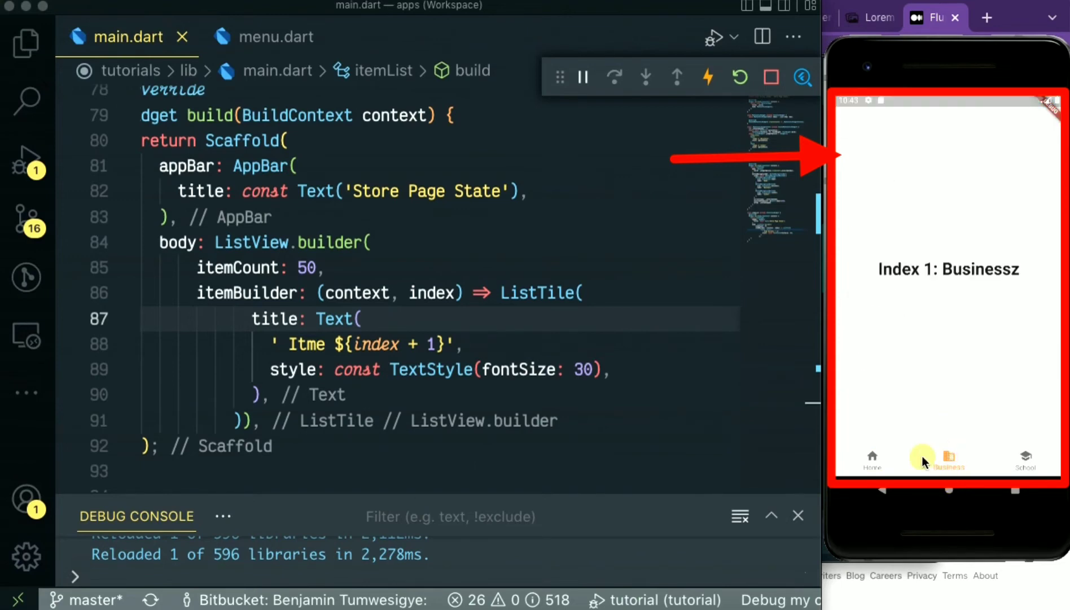
click(872, 457)
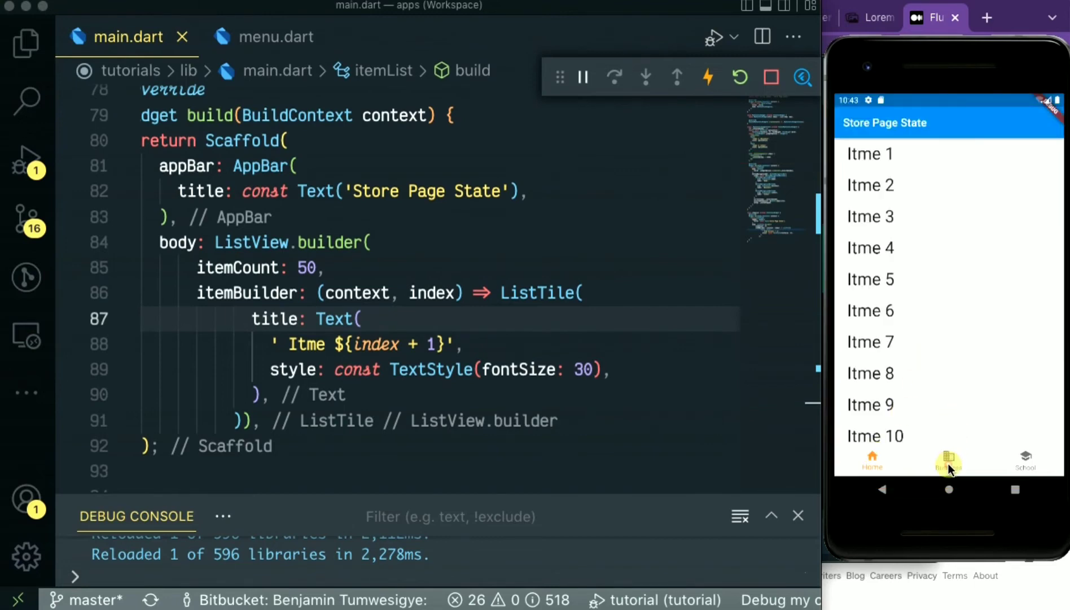
Step: Add key: const PageStorageKey<String>('page') inside the ListView.builder
text(key: c,)
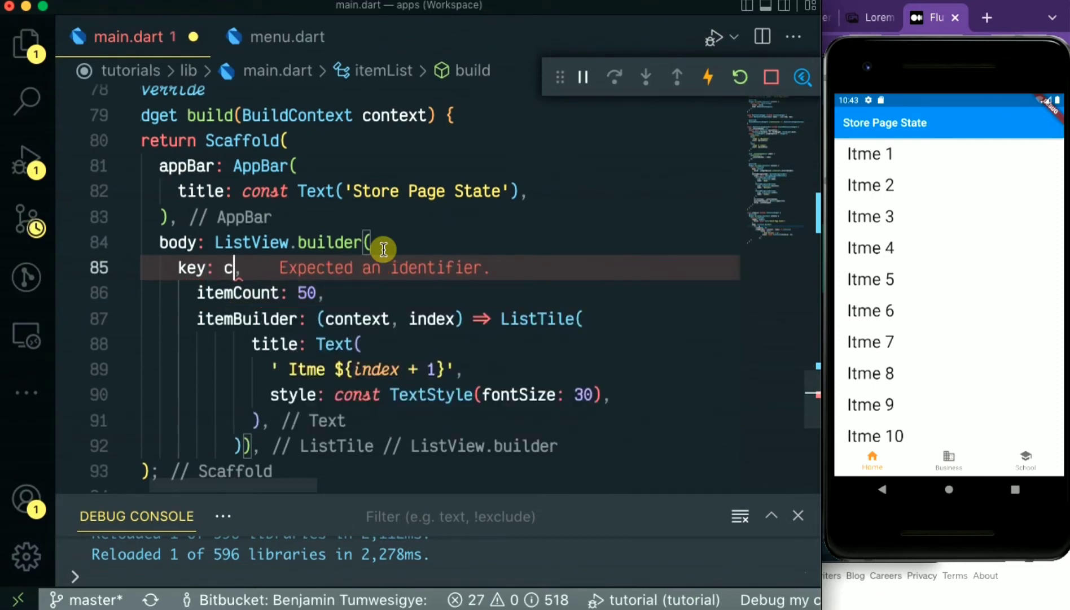
text(onst)
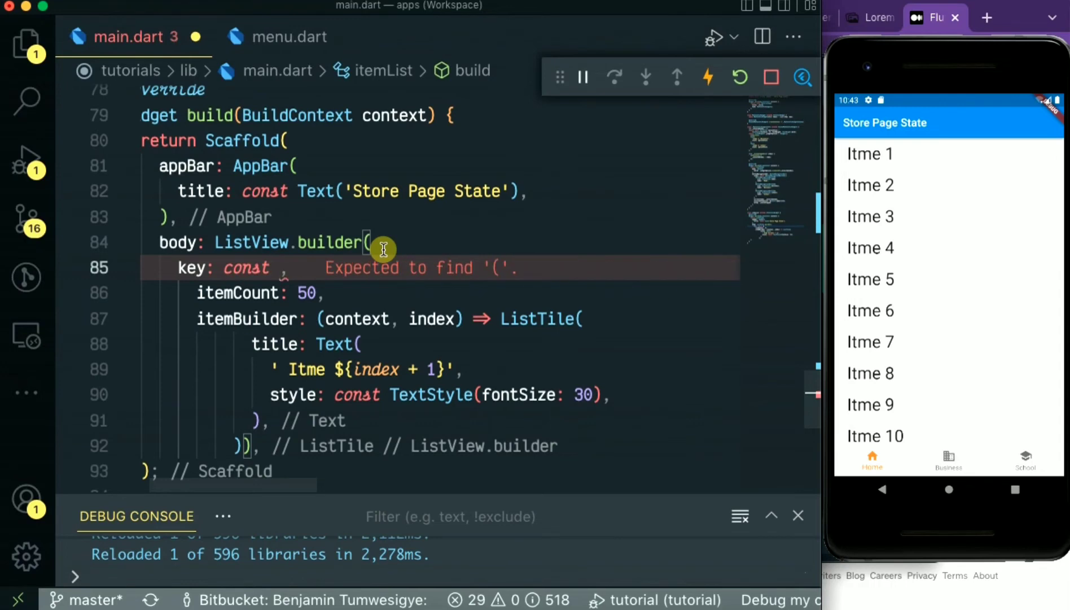
text(PageStorageKey(value)
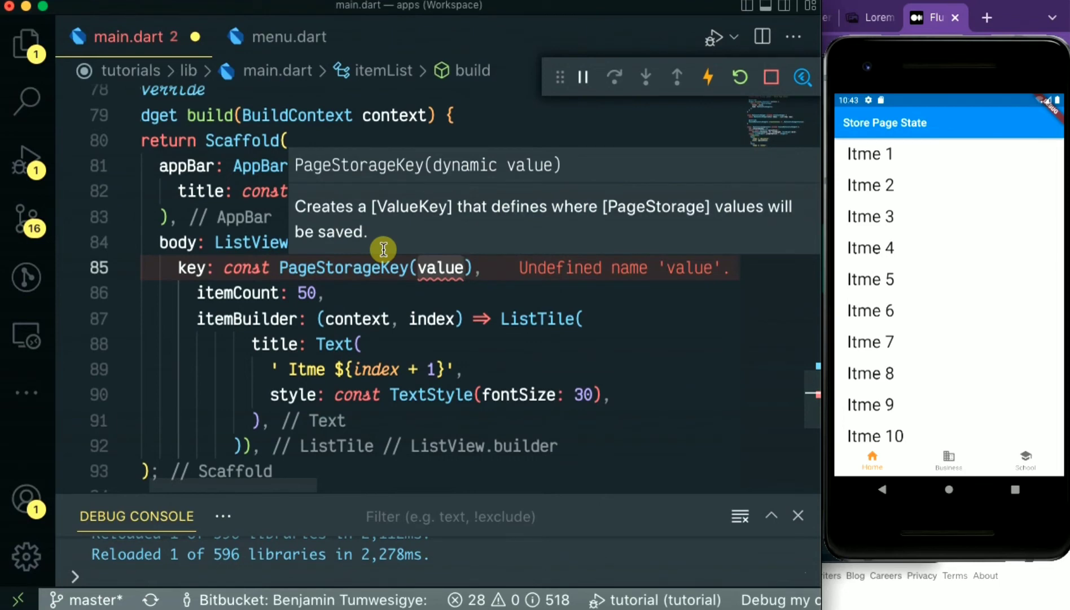
text('value')
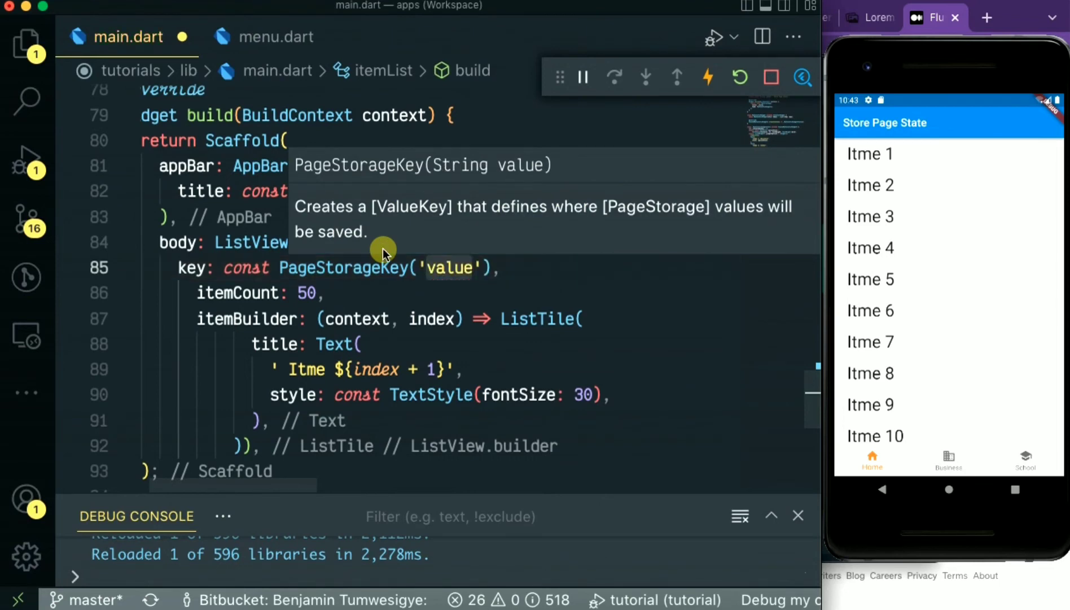
text(page)
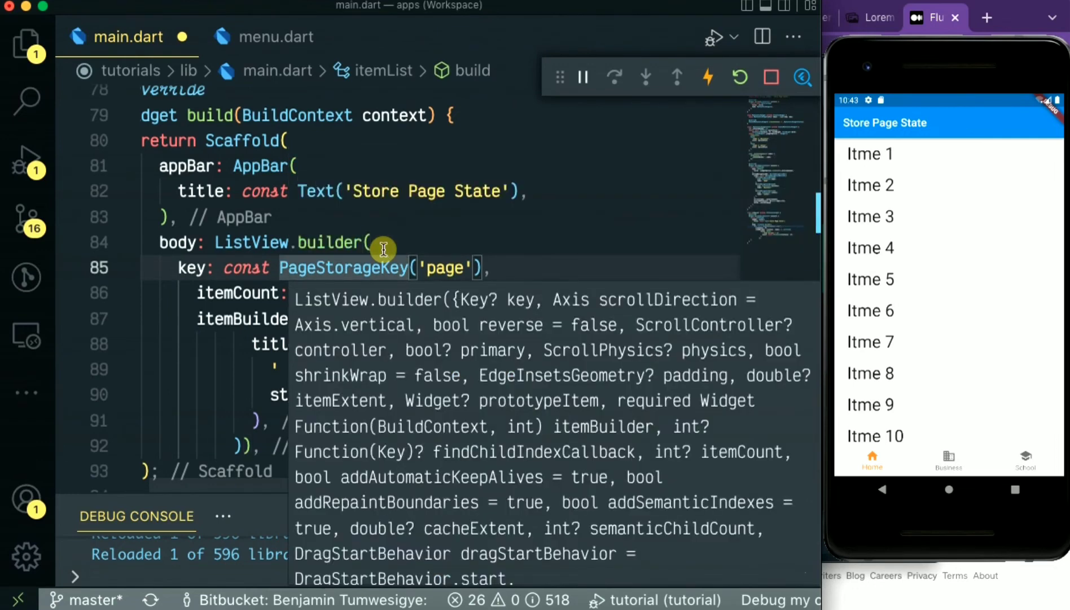
text(<>)
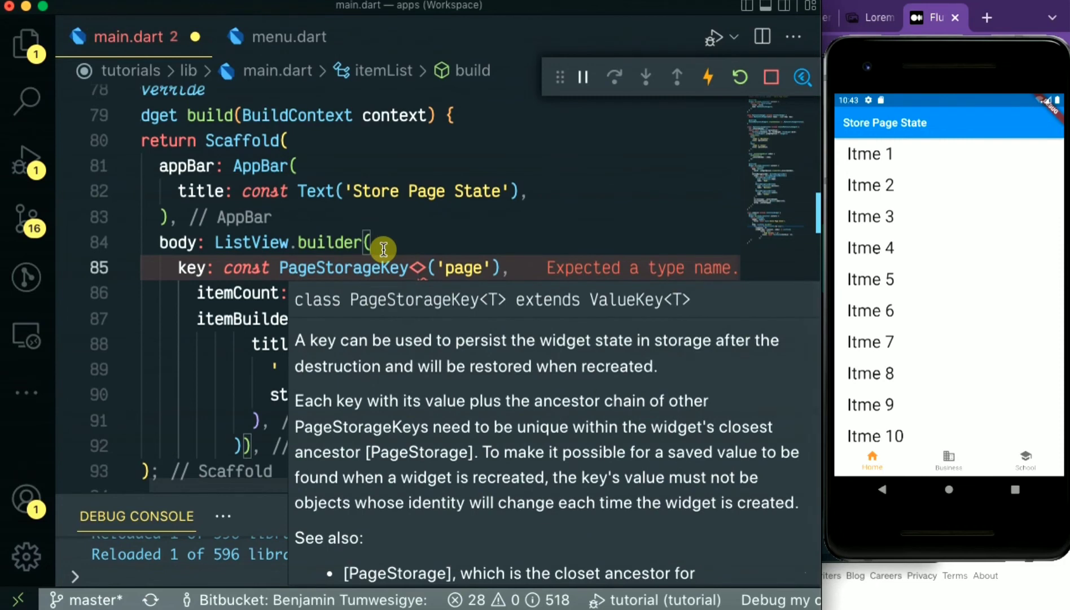
text(String)
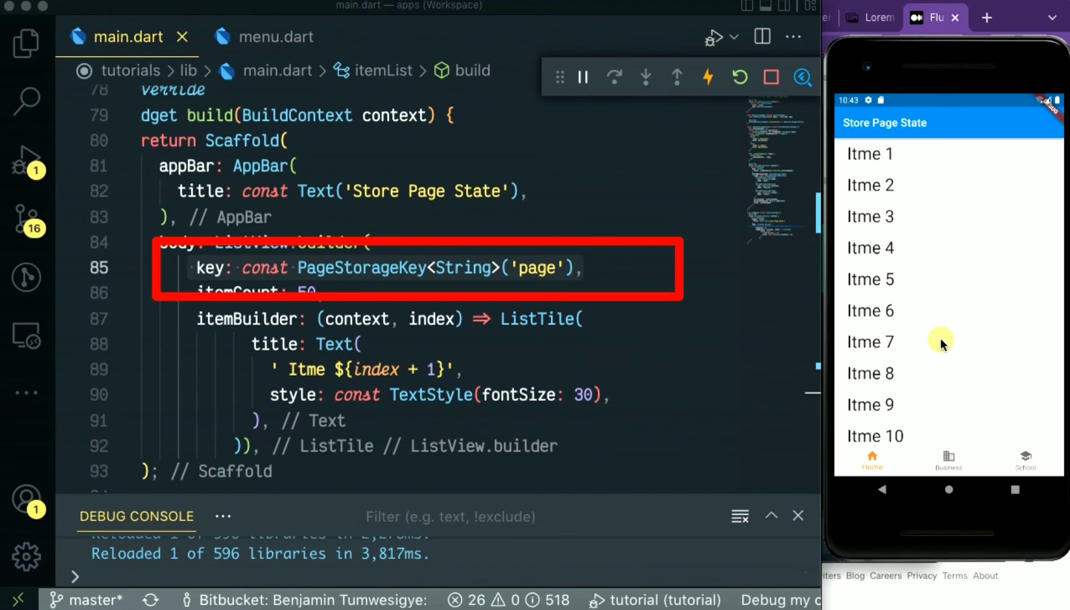
Step: Scroll Home near Itme 21, visit Business and School, and return to find the position kept
scroll(down, 3)
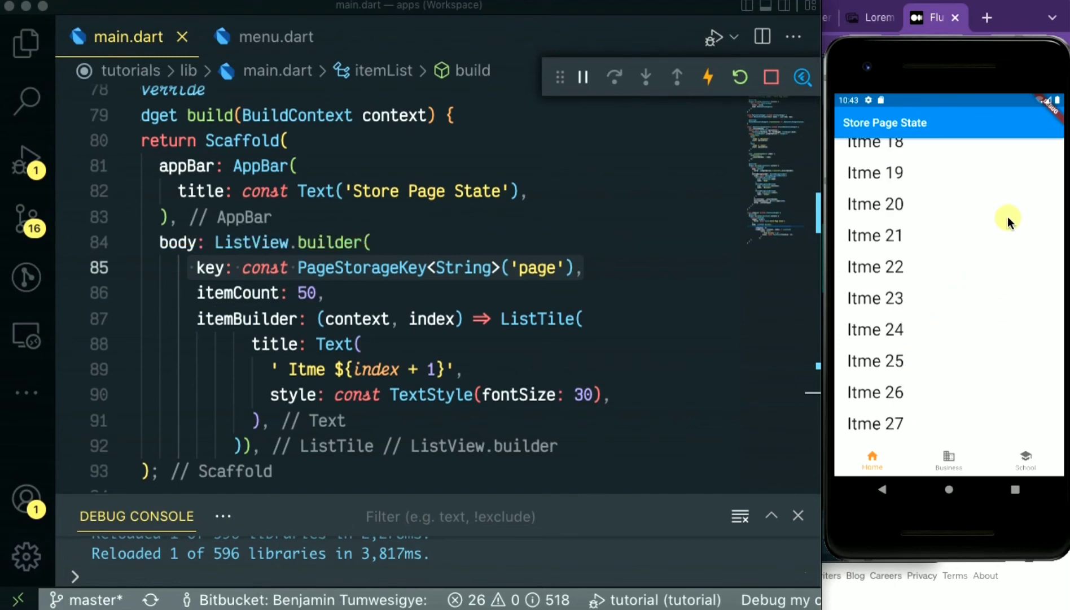
scroll(down, 3)
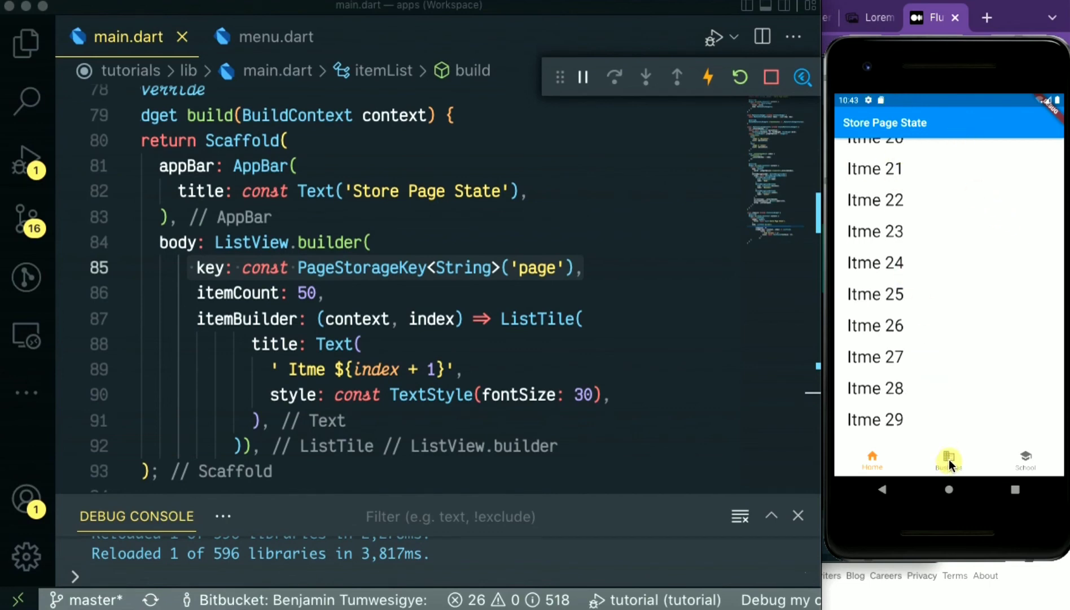
click(948, 458)
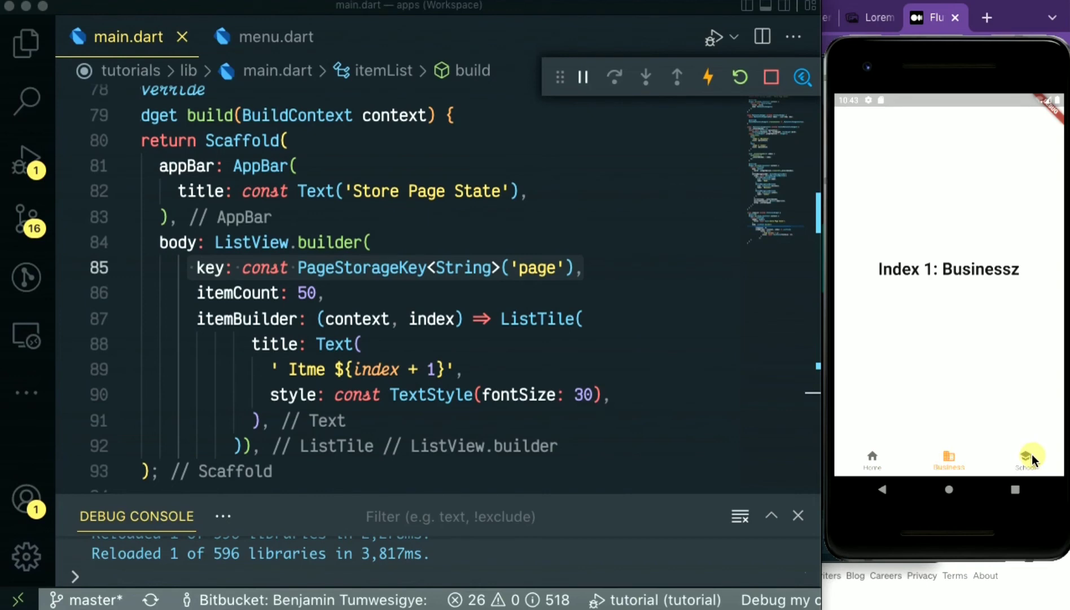
click(1027, 457)
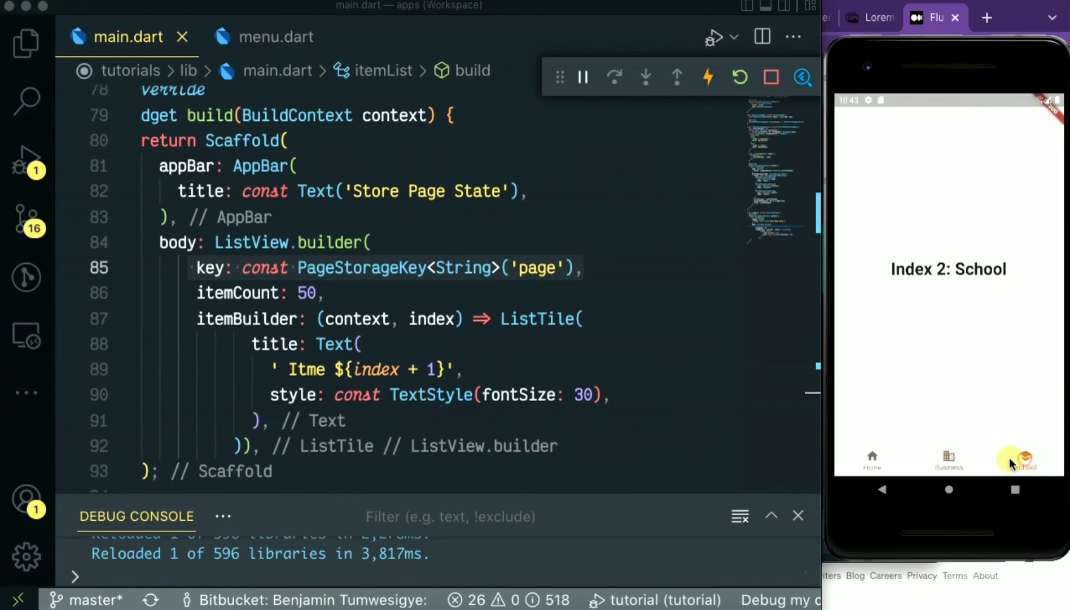
click(872, 457)
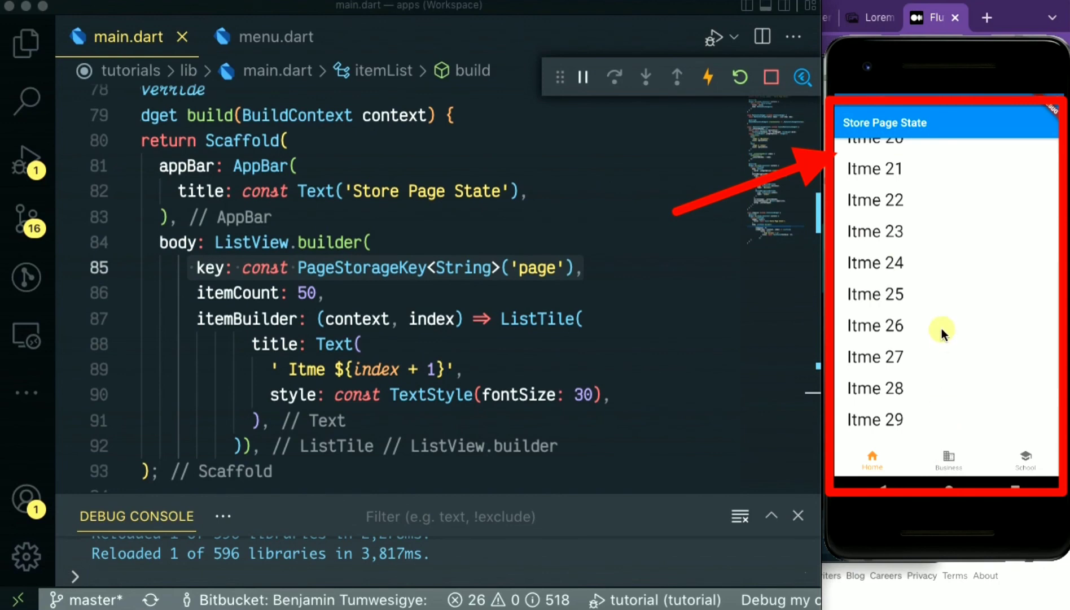
Step: Scroll Home a little further and switch to Business again to recheck
scroll(down, 3)
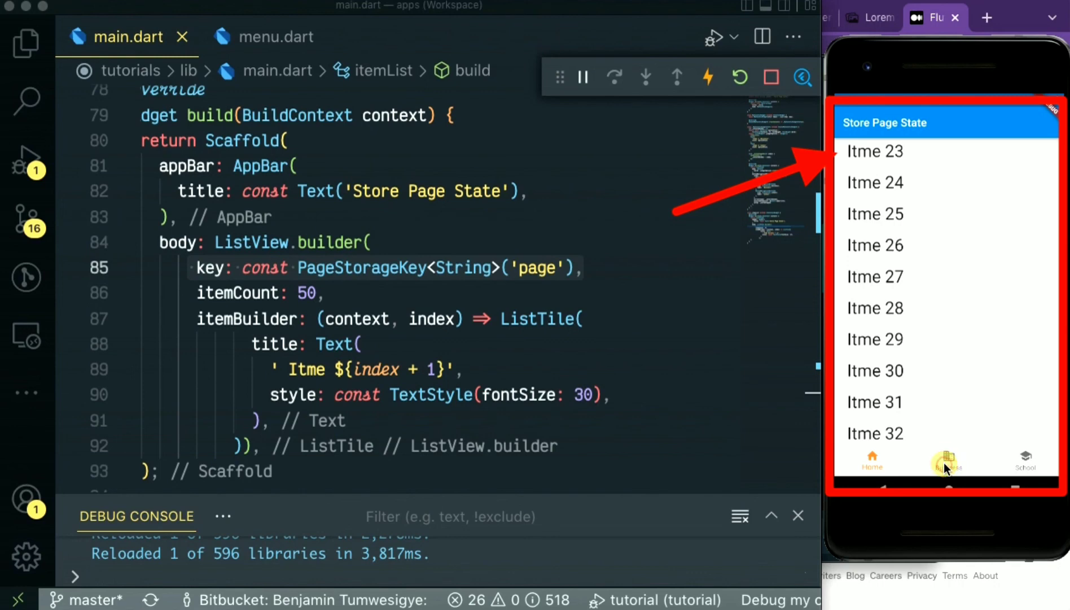
click(947, 461)
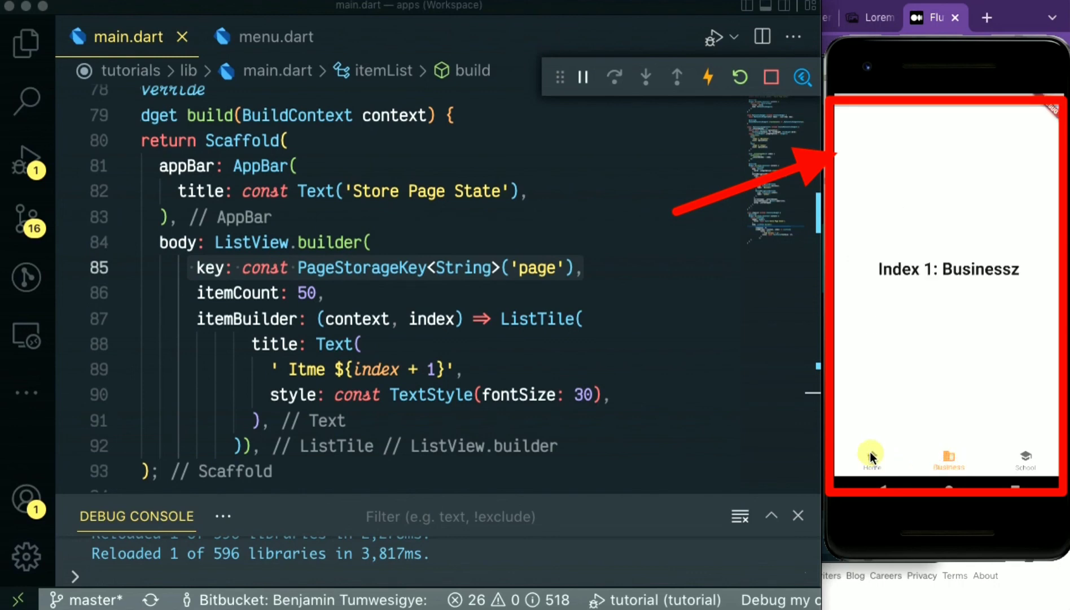